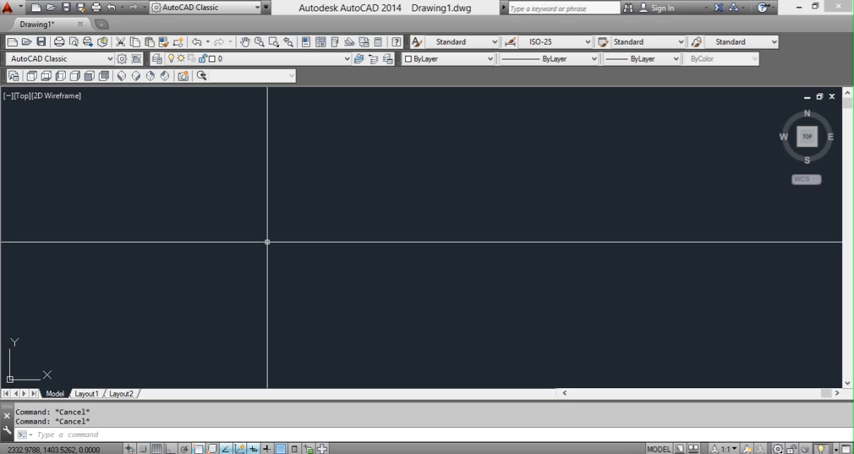
mouse_move(268, 243)
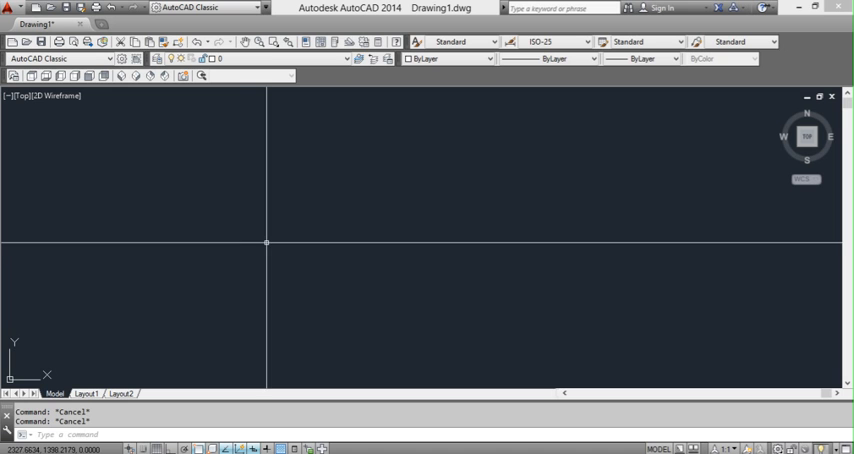
mouse_move(359, 256)
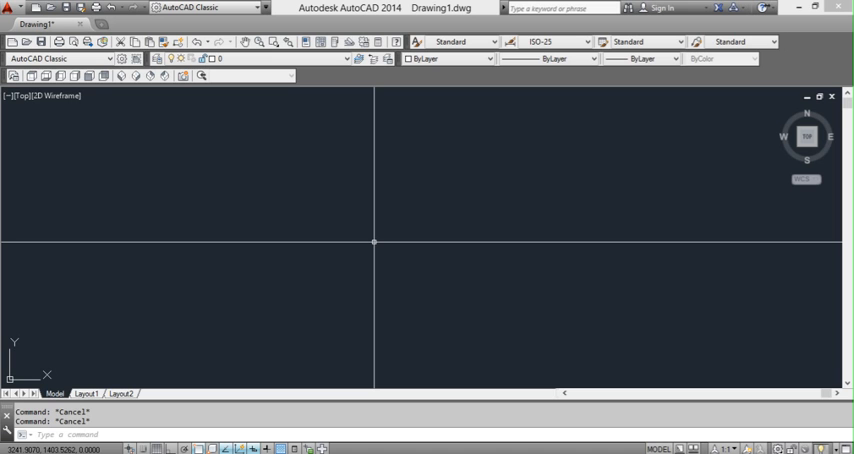
mouse_move(378, 261)
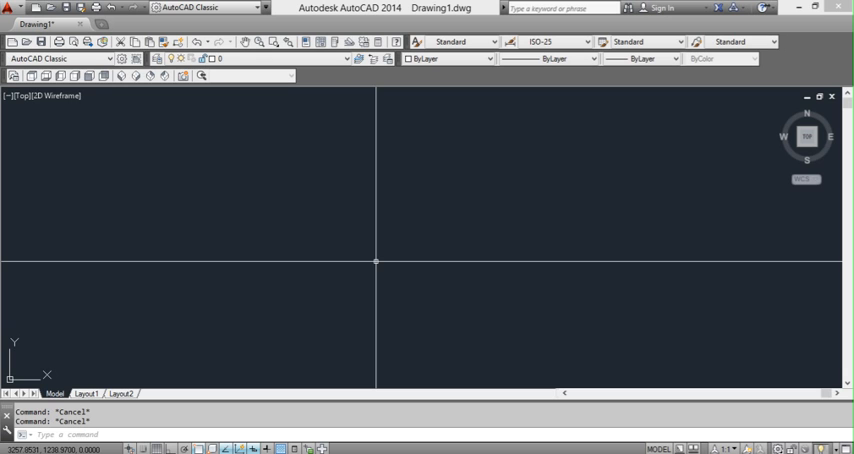
Step: Run MENULOAD to start loading a customization menu file
type("MENu")
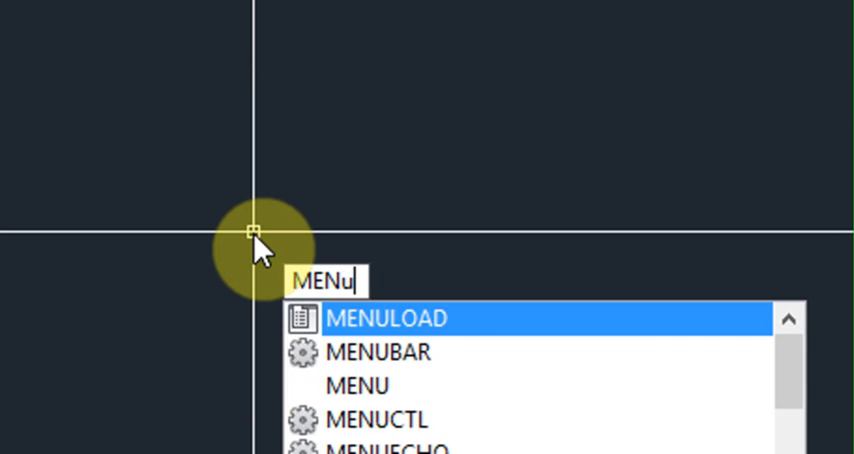
type("LOAD")
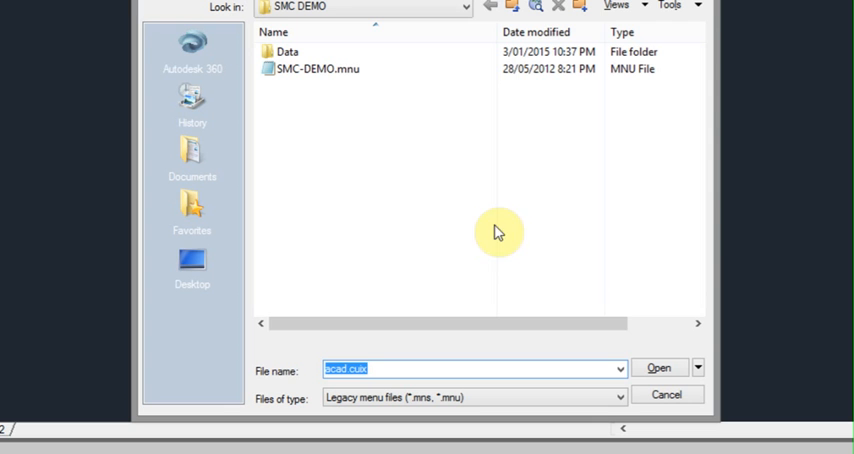
Step: Pick SMC-DEMO.mnu from the SMC-DEMO folder, comparing it with SMC-DEMO.cuix first
left_click(320, 68)
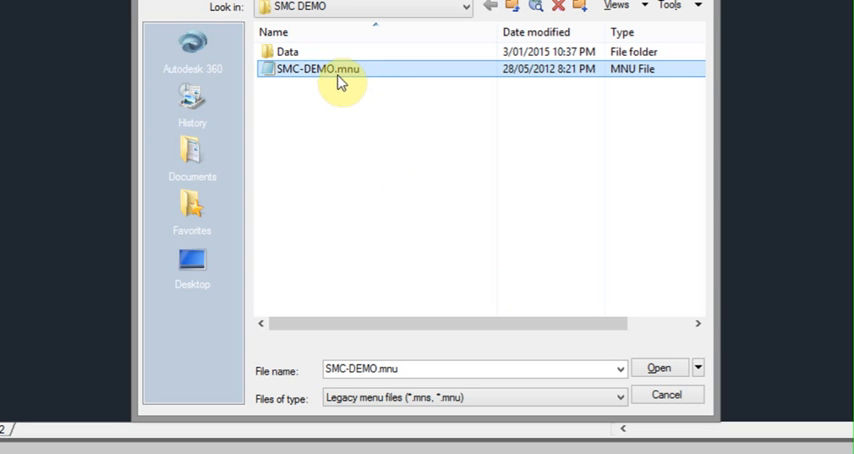
mouse_move(362, 85)
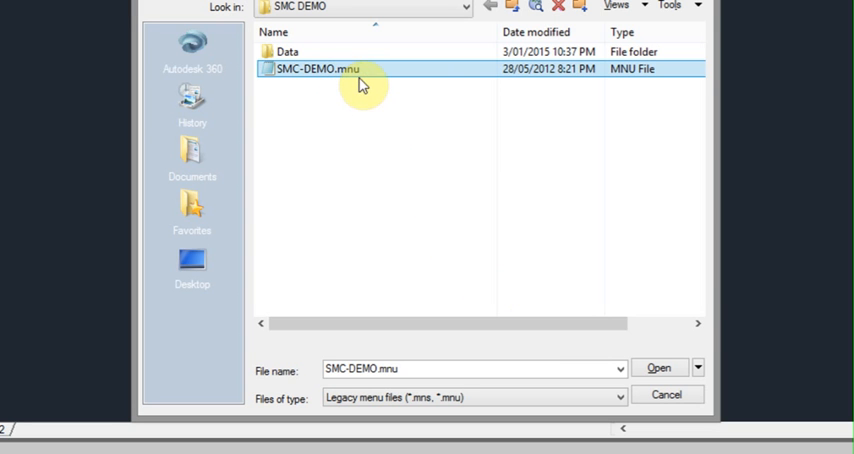
mouse_move(405, 168)
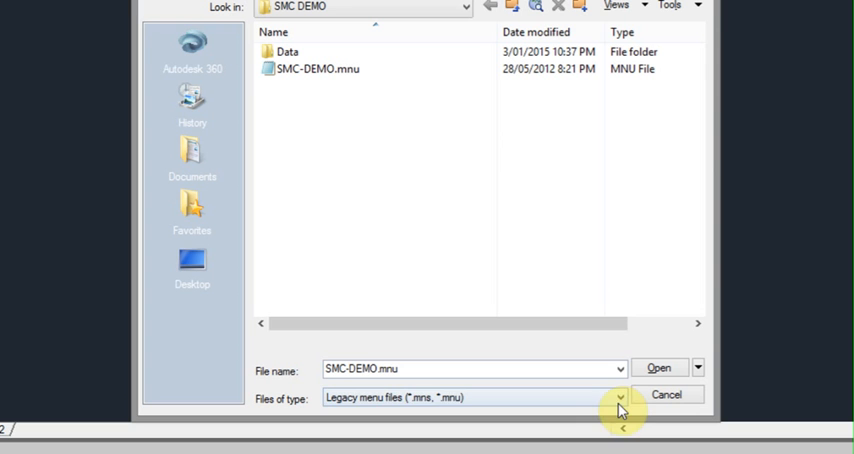
left_click(618, 397)
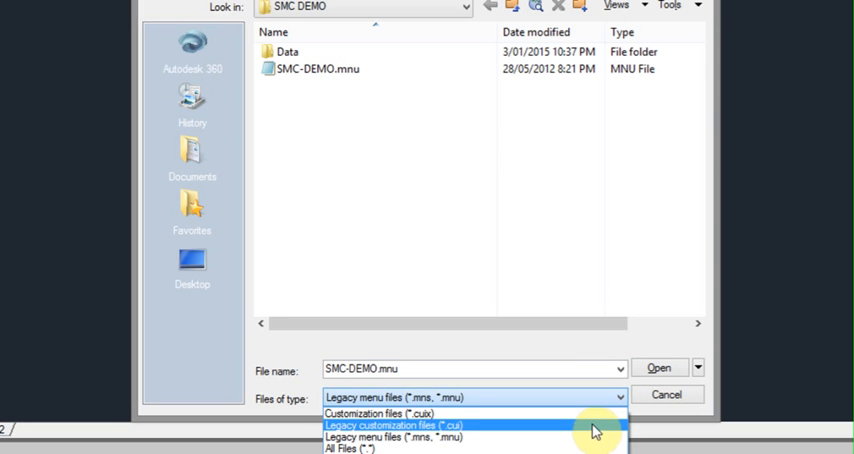
left_click(593, 425)
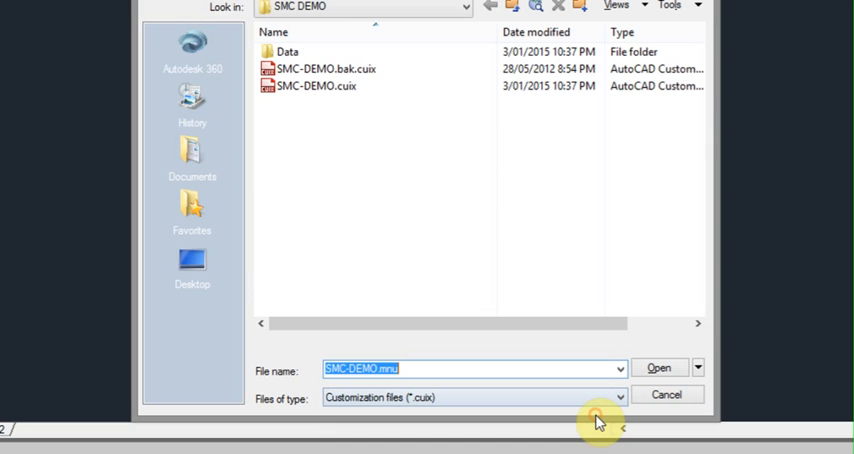
left_click(317, 86)
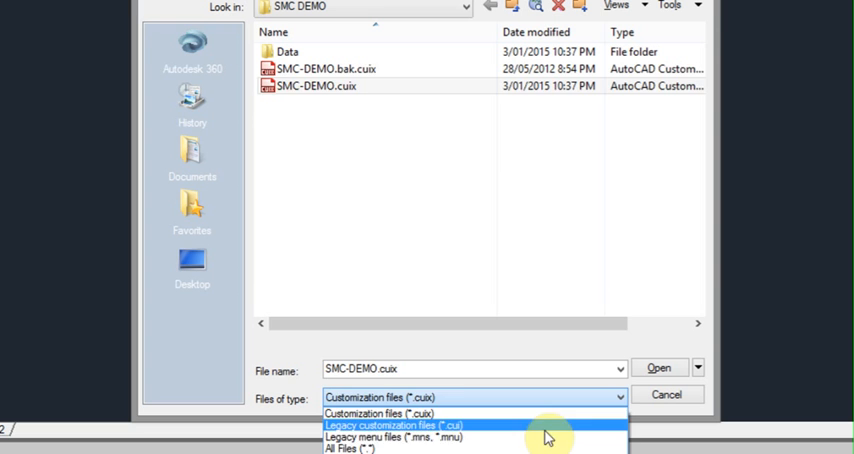
left_click(397, 437)
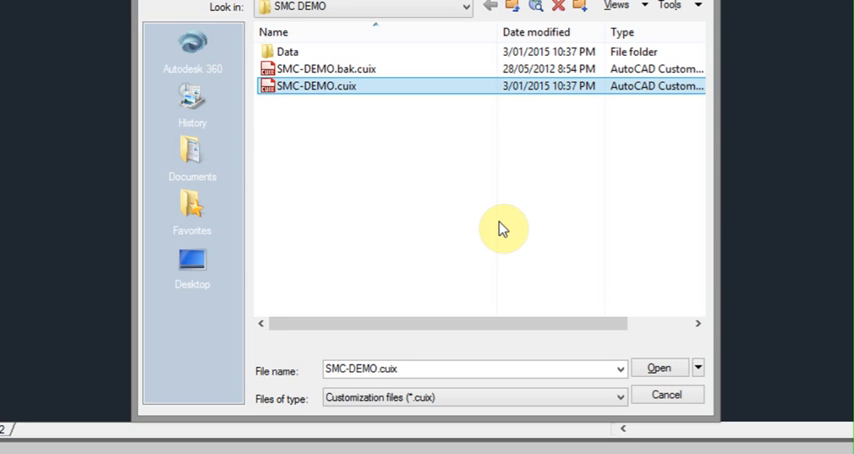
mouse_move(531, 244)
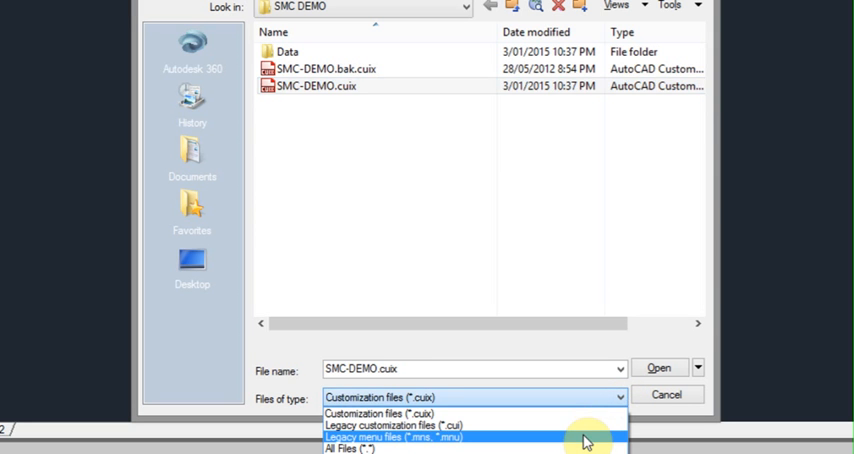
left_click(393, 437)
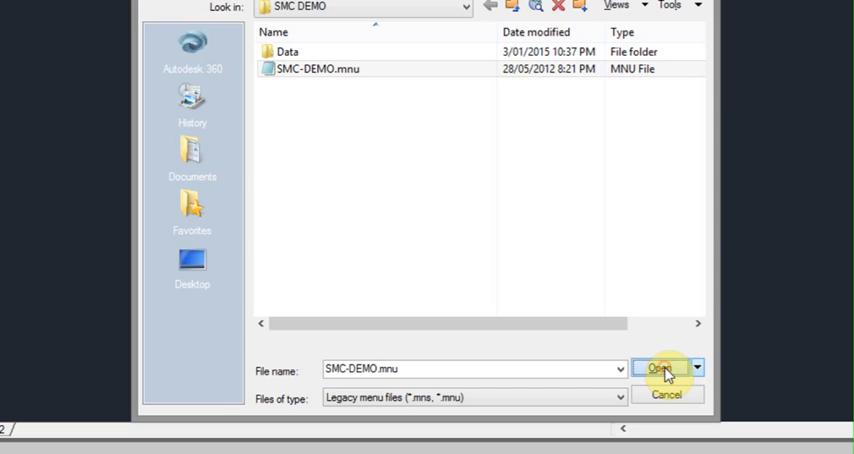
left_click(658, 368)
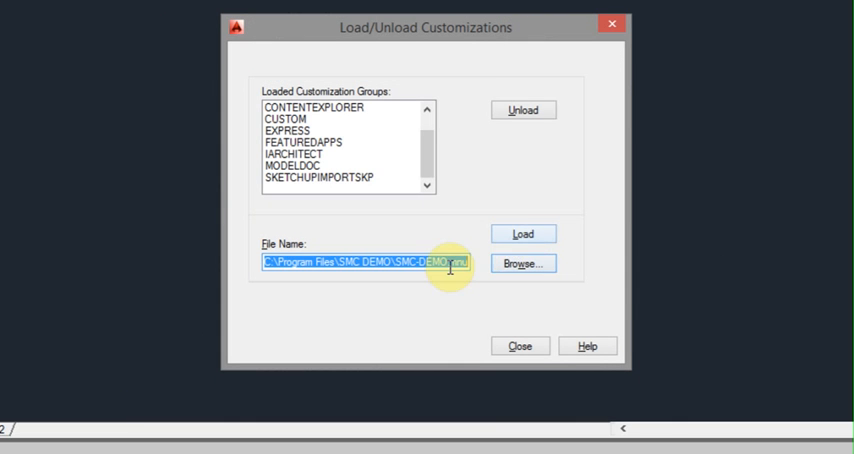
Step: Load the SMC-DEMO customization group, confirm it is listed, and close the loader
left_click(522, 233)
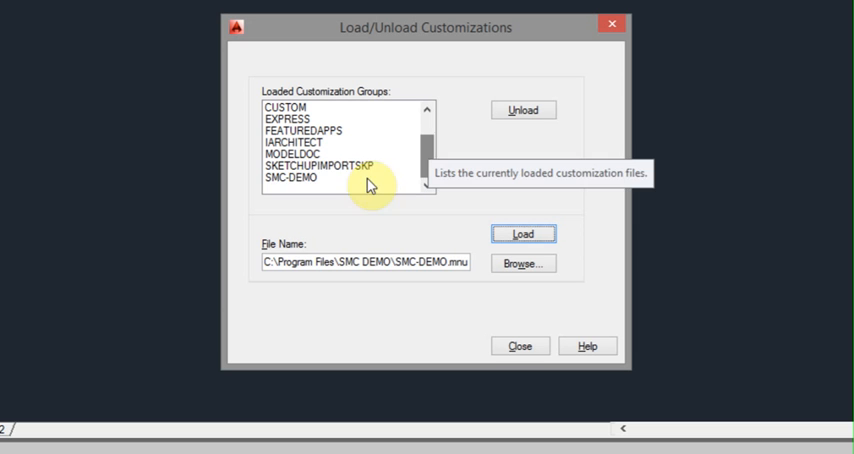
left_click(314, 178)
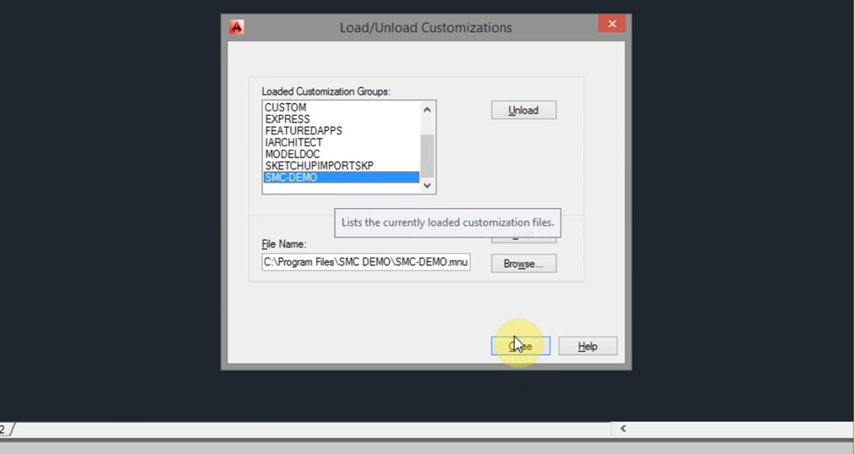
left_click(515, 345)
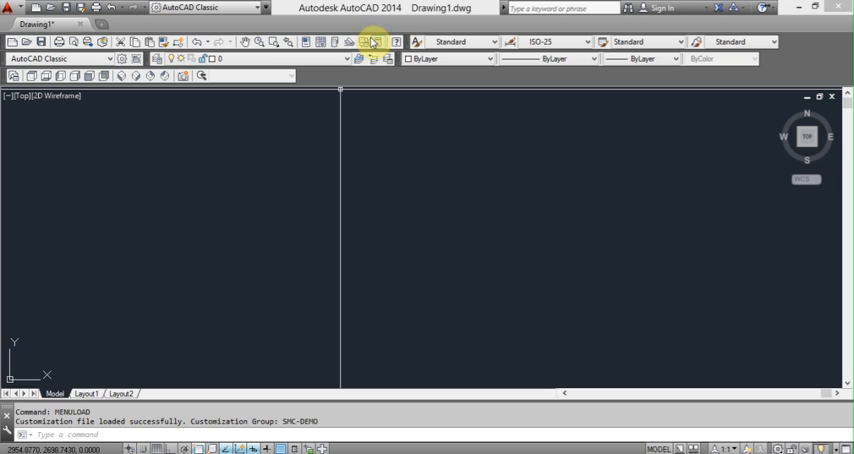
mouse_move(433, 42)
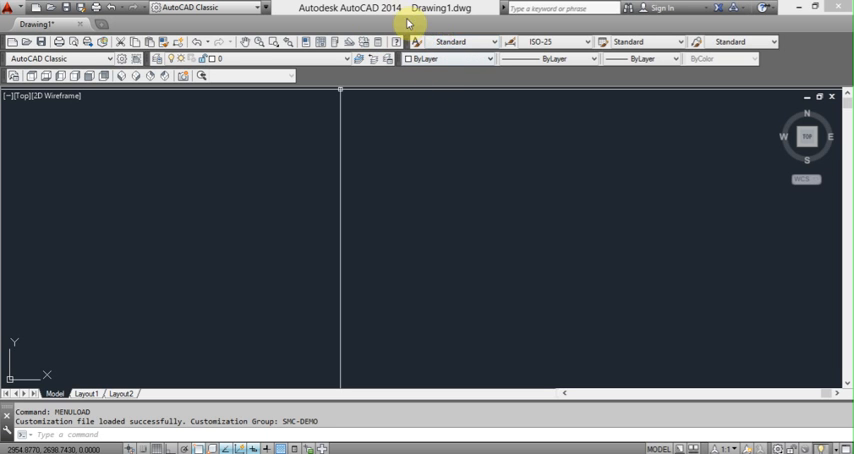
mouse_move(277, 22)
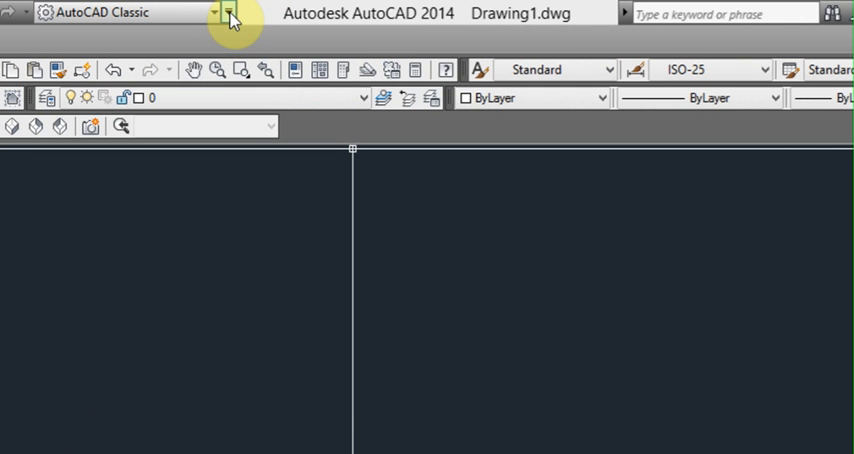
Step: Turn on Show Menu Bar from the Quick Access Toolbar dropdown
left_click(229, 12)
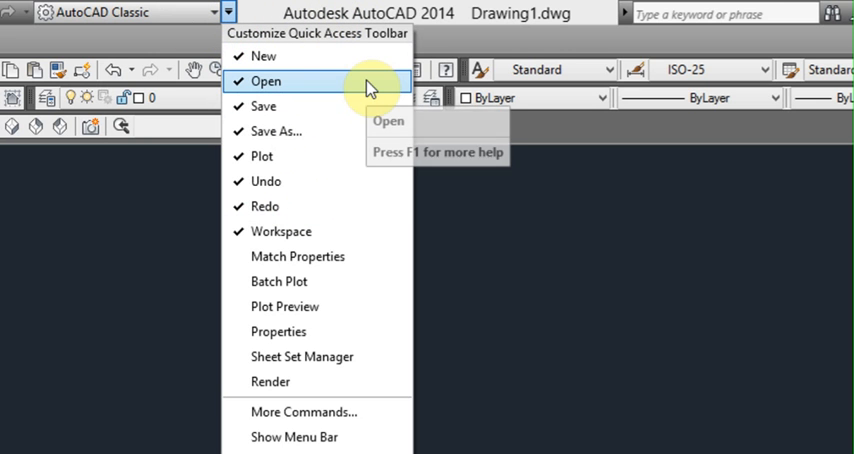
mouse_move(371, 307)
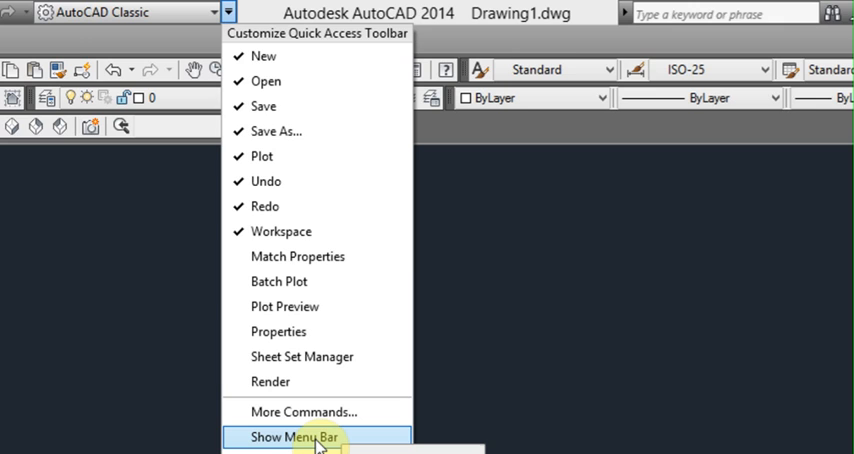
left_click(293, 437)
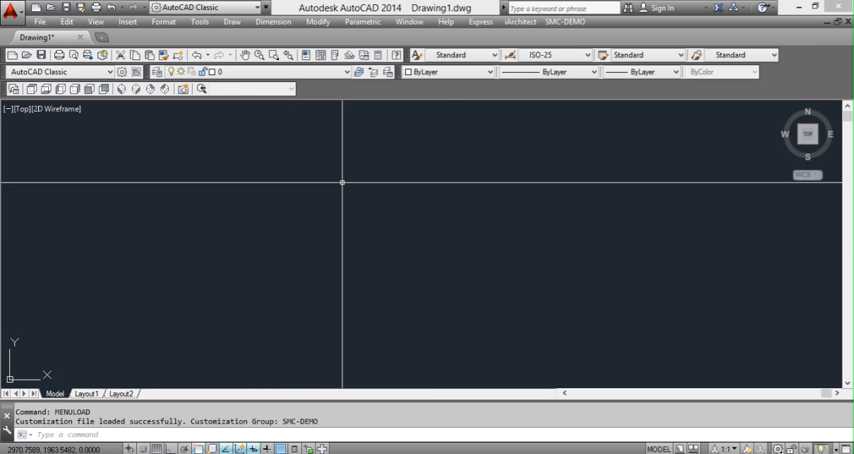
left_click(564, 21)
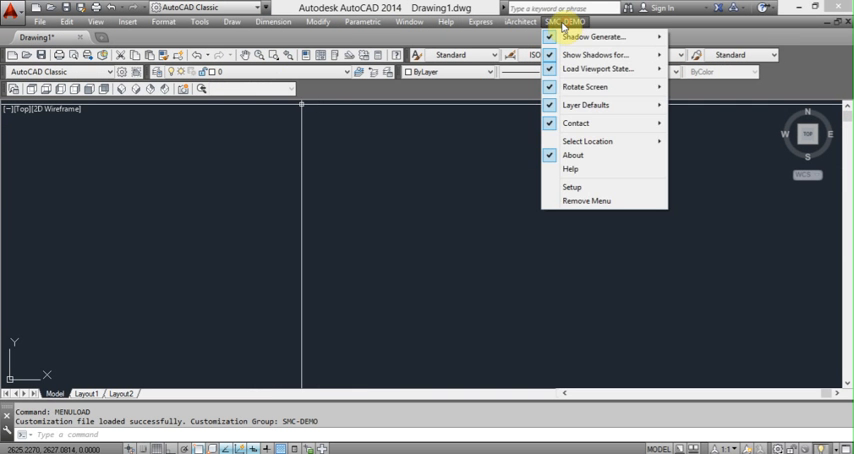
left_click(568, 21)
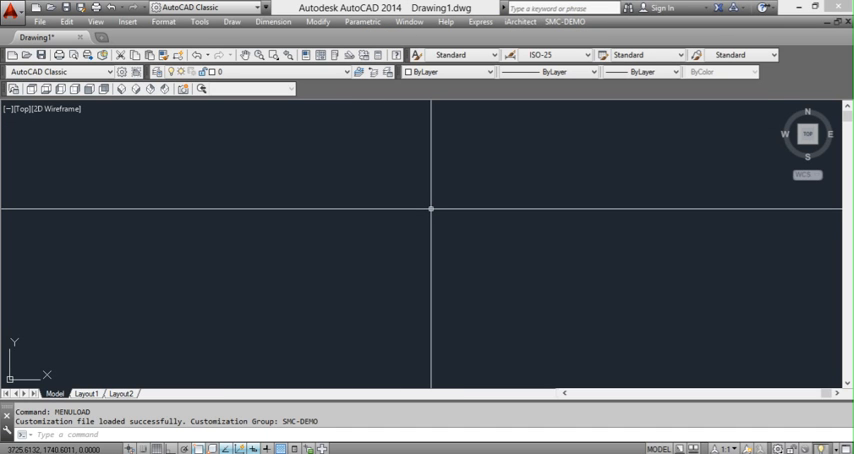
mouse_move(464, 187)
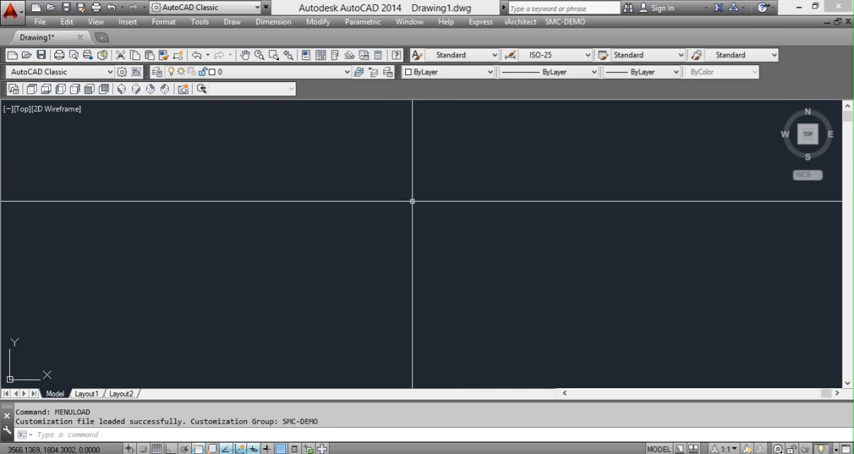
mouse_move(397, 201)
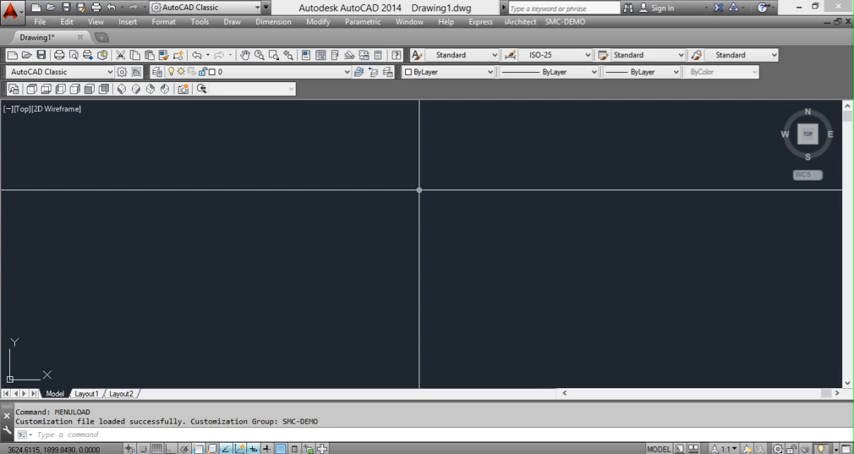
Step: Open CUI and put the AutoCAD Classic workspace into customize mode
type("CUI")
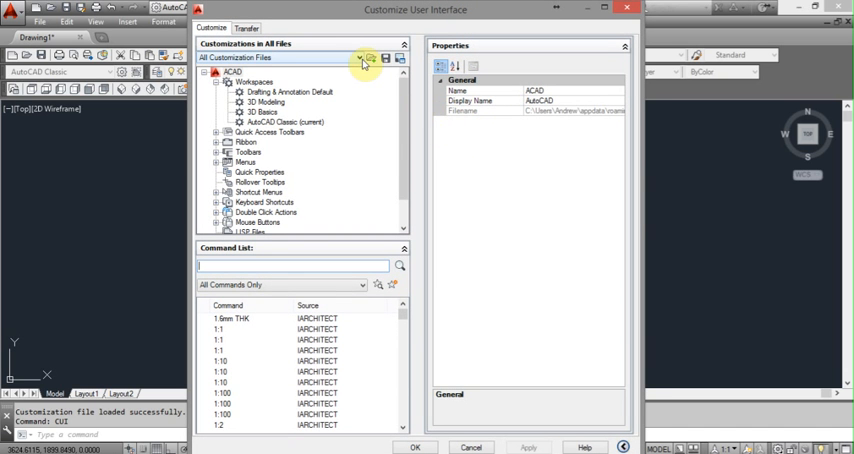
mouse_move(405, 107)
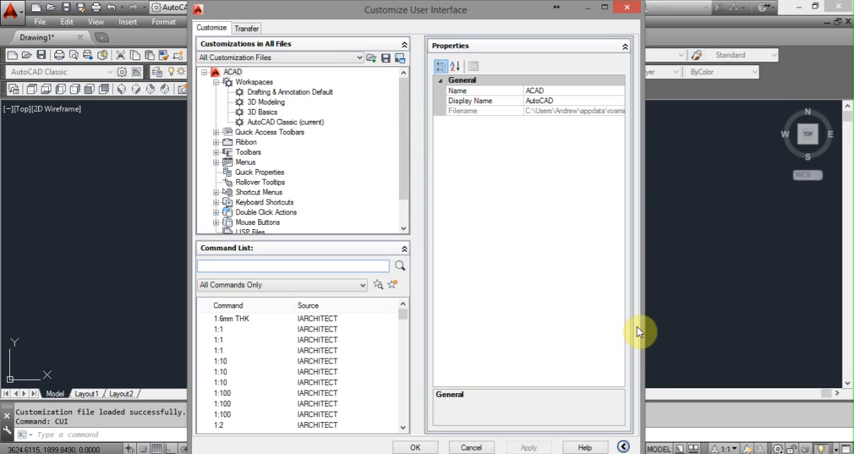
mouse_move(405, 146)
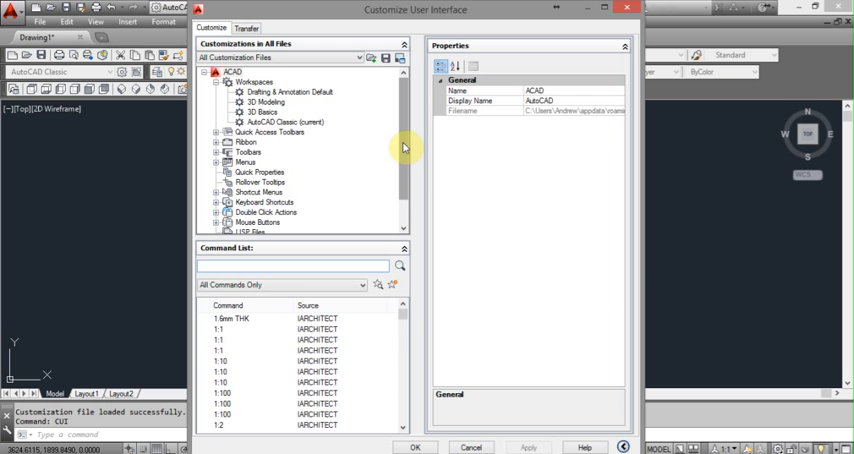
scroll("down", 3)
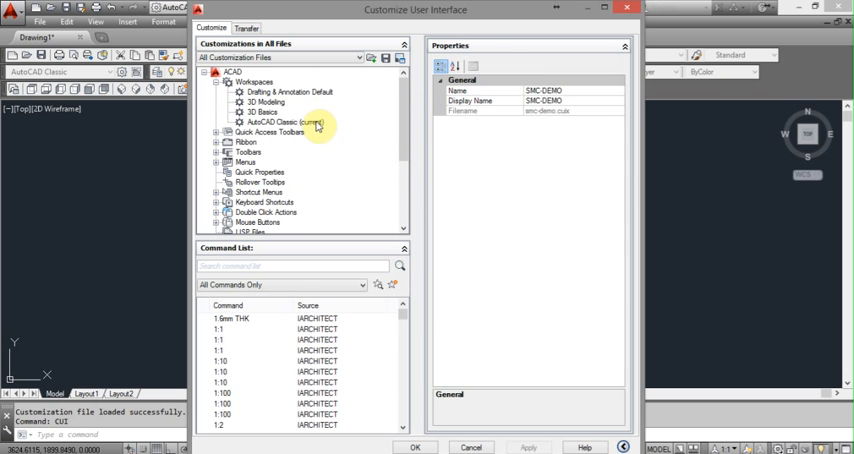
left_click(283, 122)
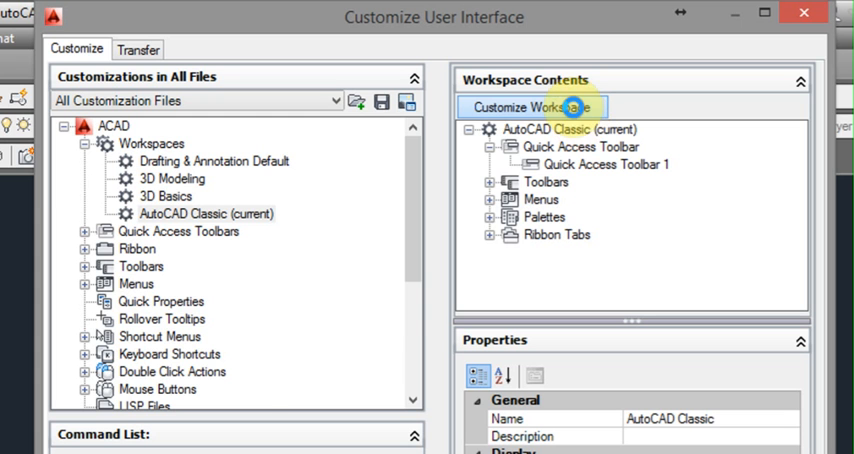
left_click(532, 107)
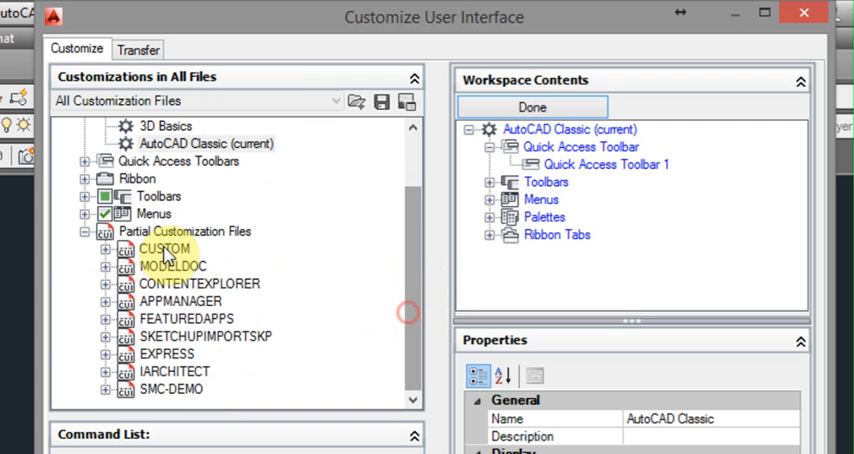
Step: Expand SMC-DEMO under Partial Customization Files to show its toolbars and menus
left_click(183, 231)
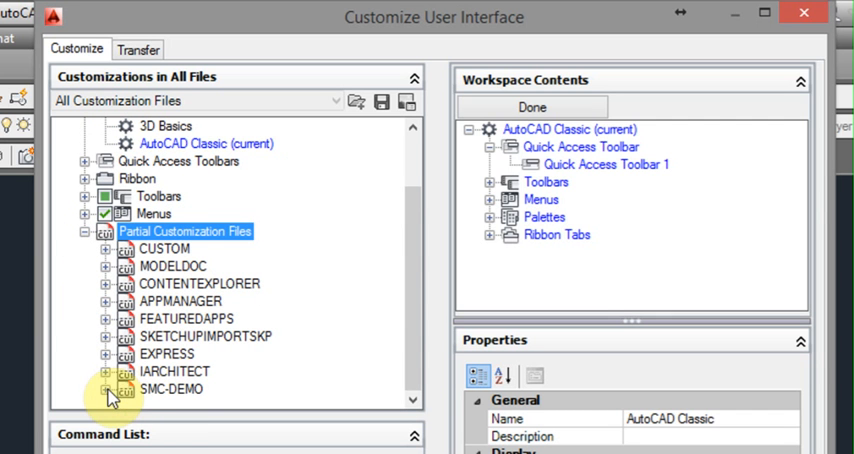
left_click(170, 388)
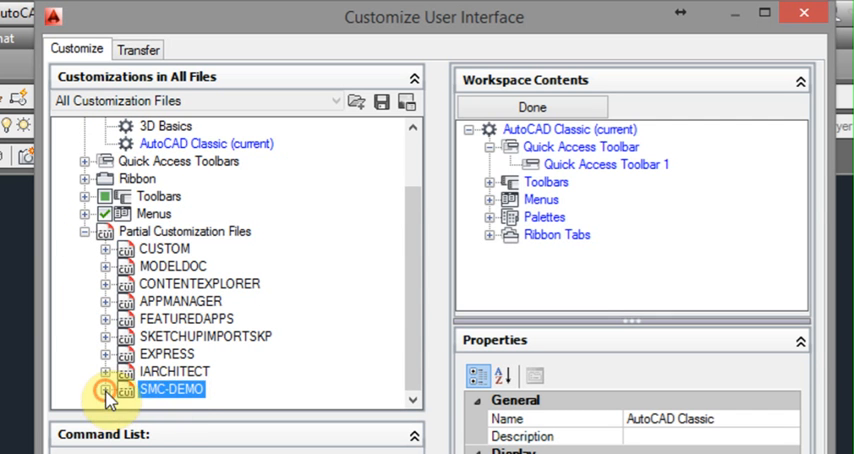
left_click(100, 388)
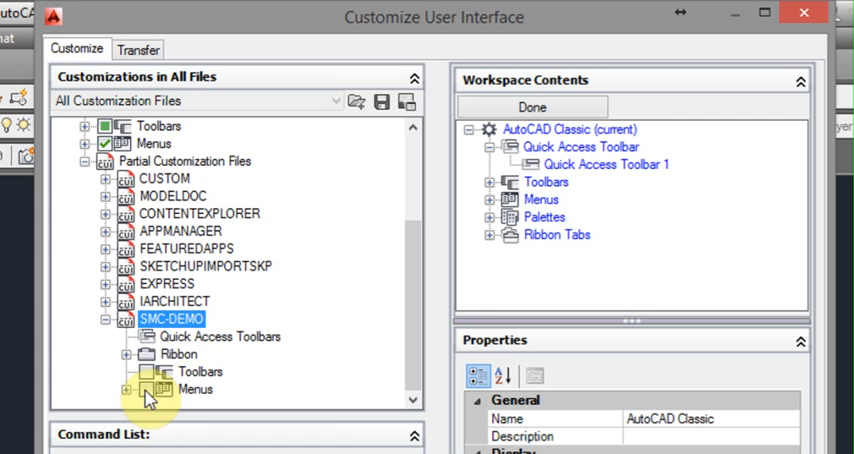
Step: Tick SMC-DEMO Toolbars and Menus for AutoCAD Classic and finish customizing
left_click(147, 390)
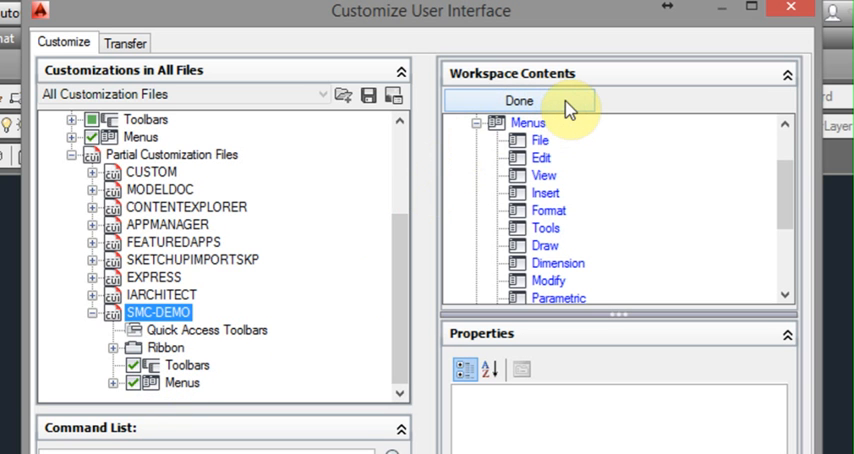
left_click(519, 101)
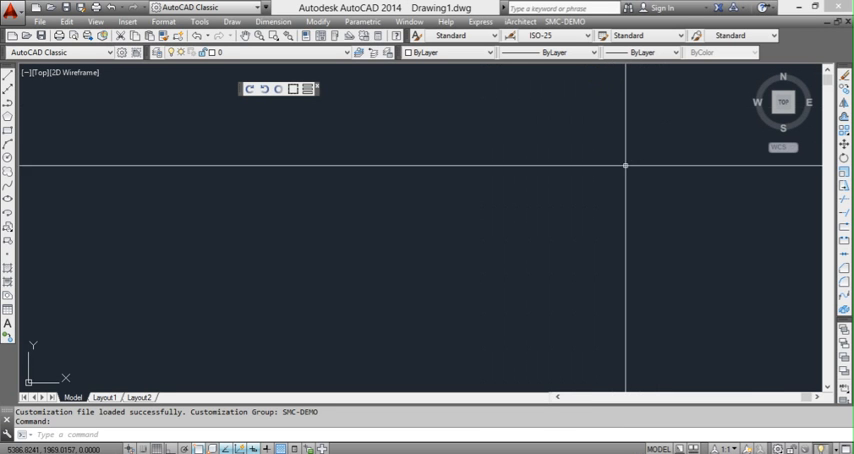
mouse_move(598, 120)
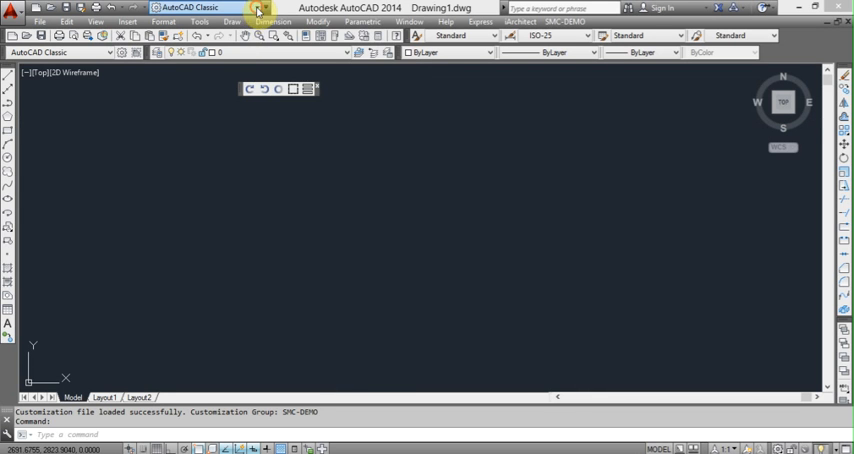
Step: Switch to Drafting & Annotation and turn on its menu bar to show SMC-DEMO
left_click(237, 8)
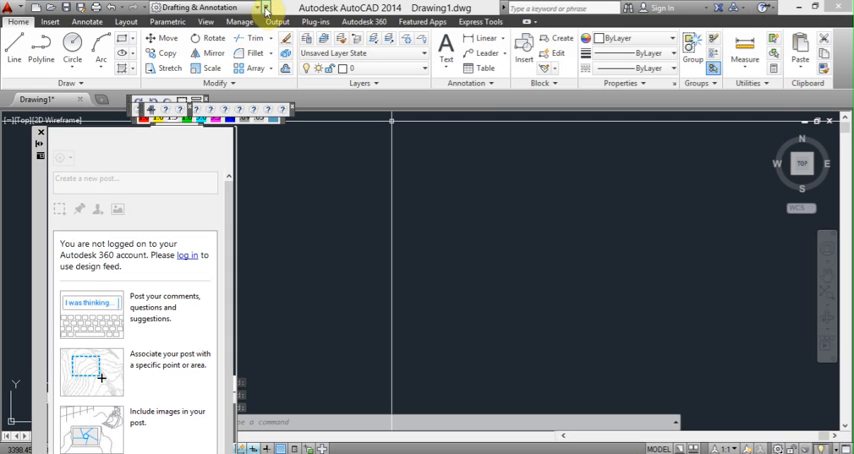
left_click(267, 7)
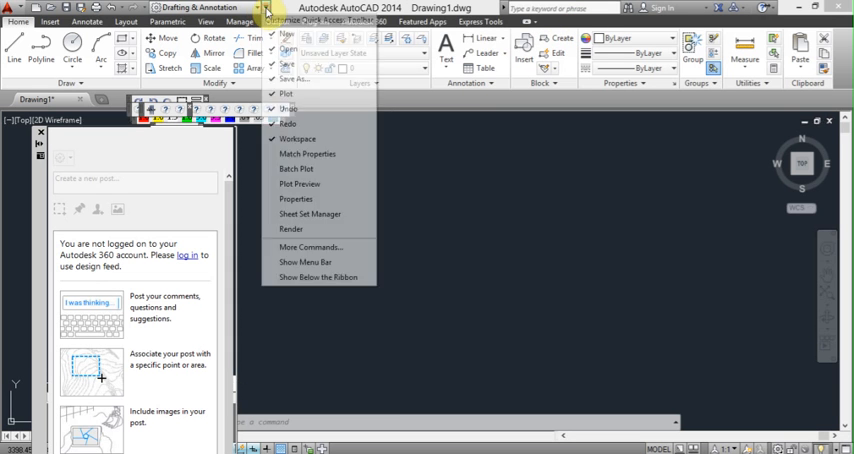
left_click(304, 261)
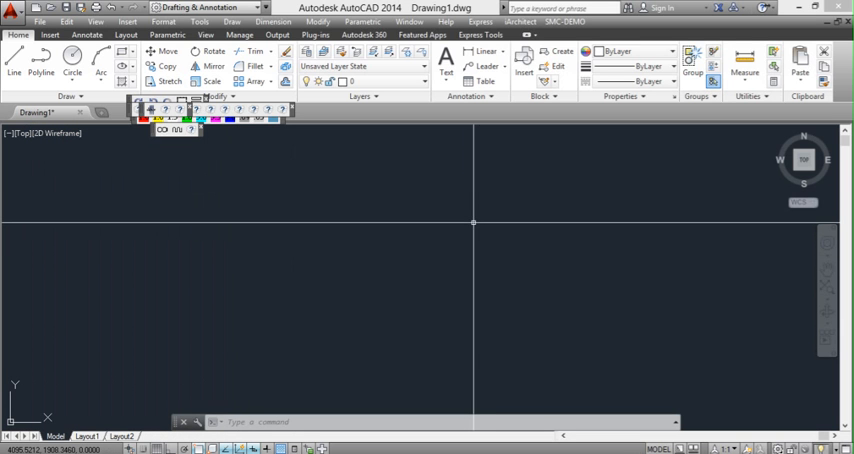
mouse_move(551, 228)
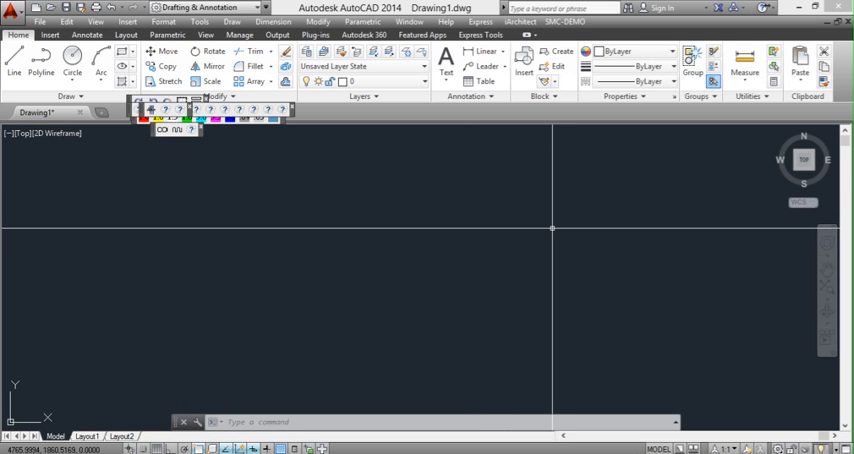